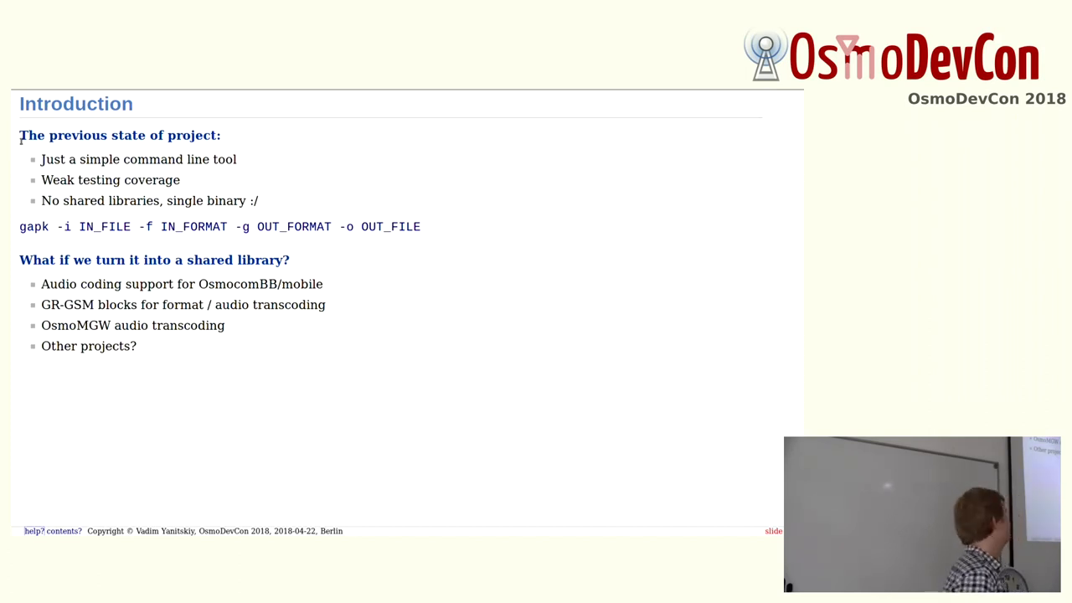
Advance to the Introduction slide listing what was done and changed.
key(Right)
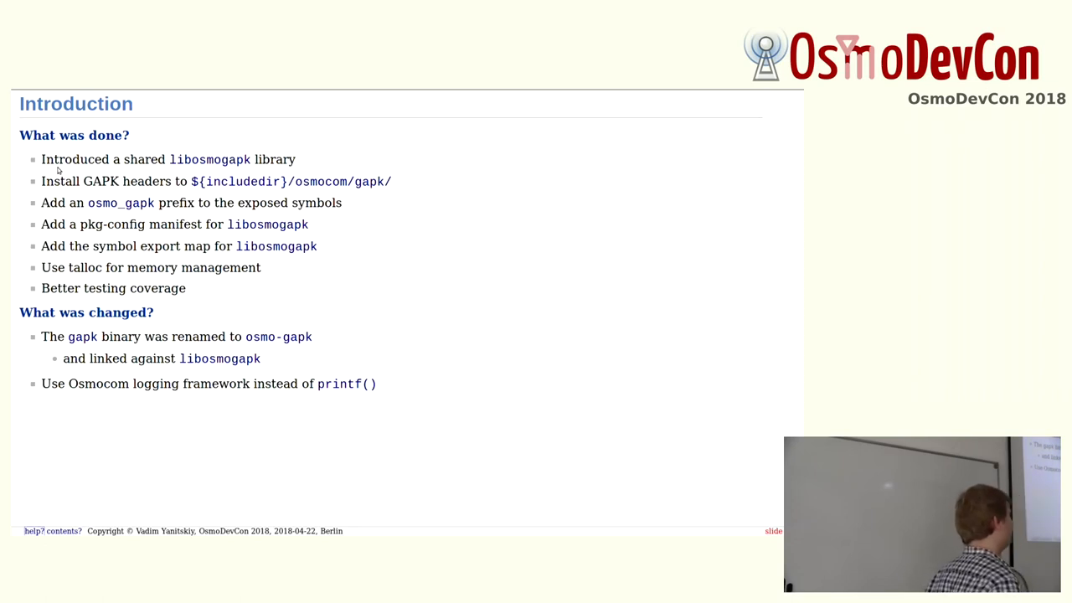
Advance to the 'Internal architecture – Some basics' slide.
key(Right)
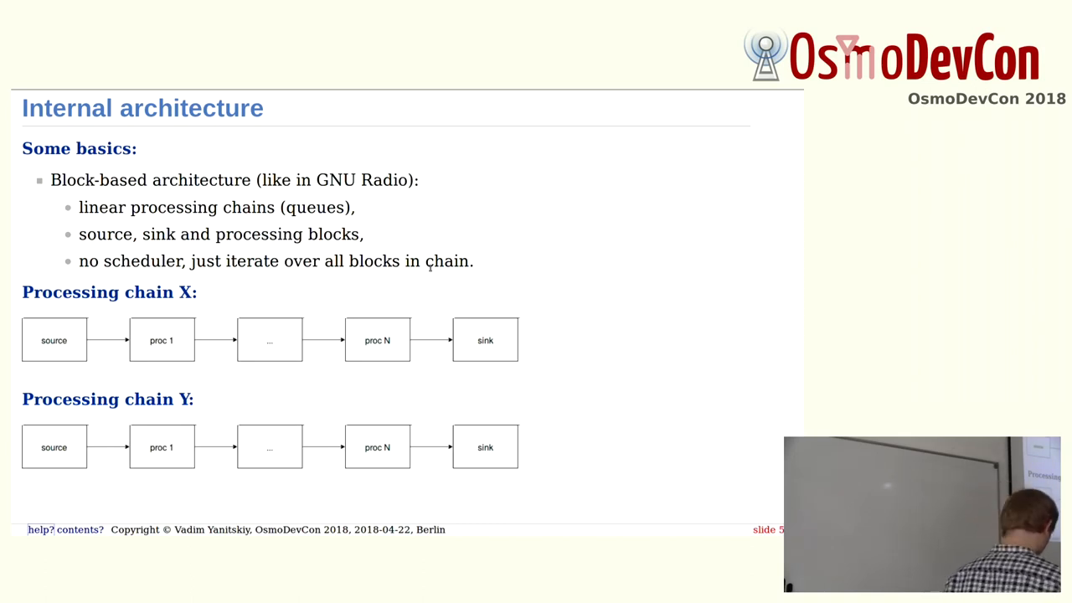
Advance to the block structure slide with the processing queue item C struct.
key(Right)
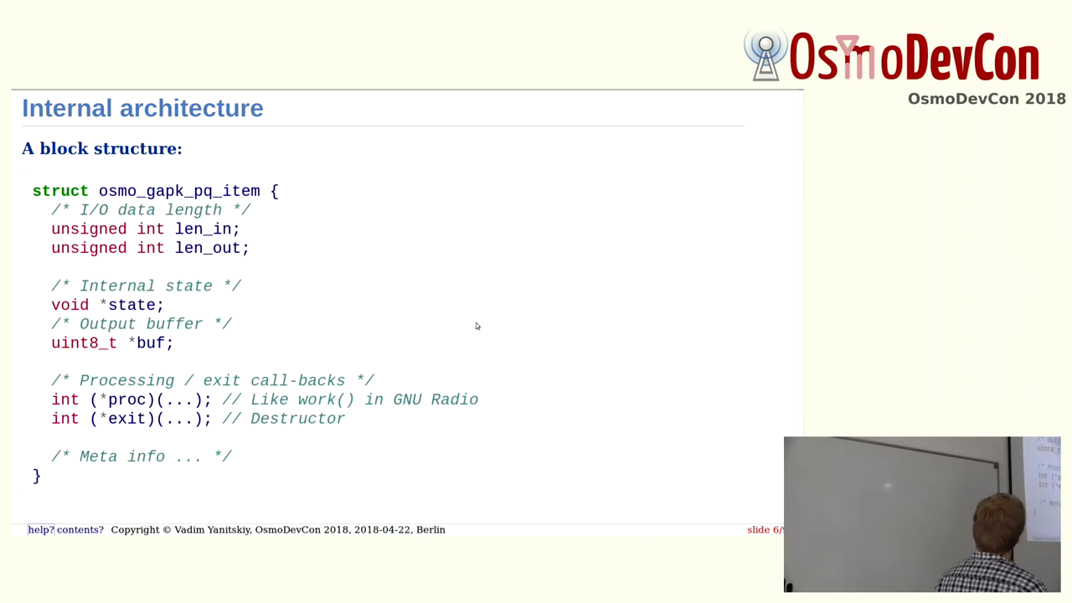
mouse_move(476, 321)
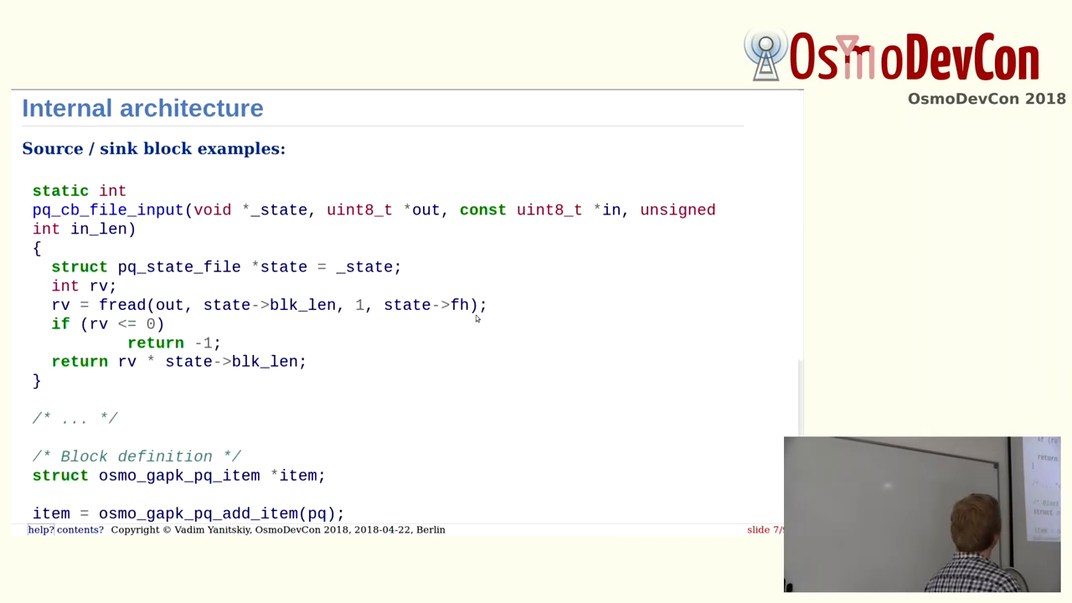
mouse_move(538, 338)
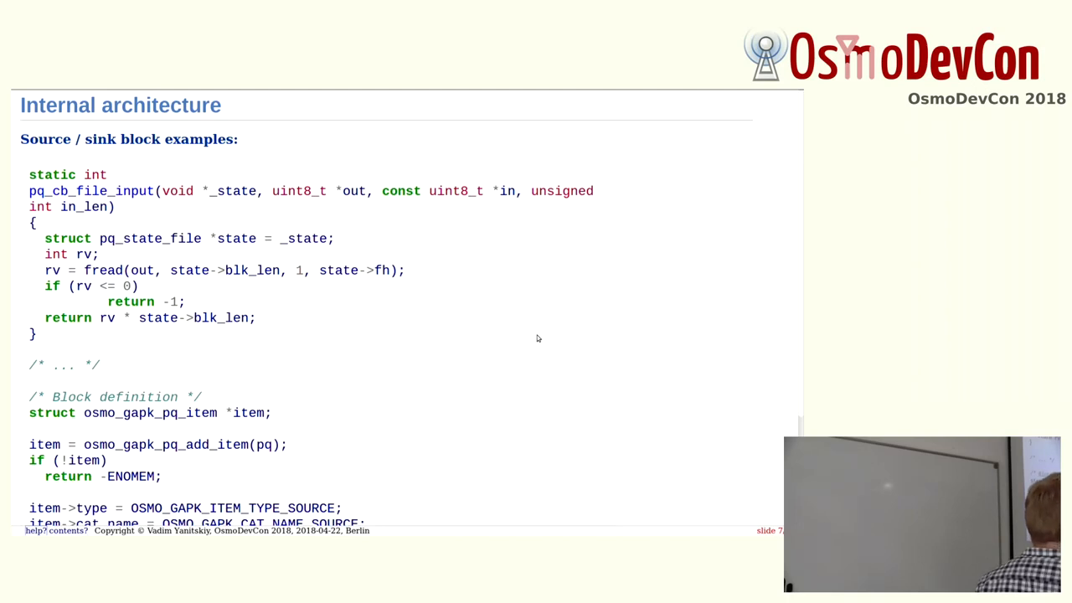
scroll(down, 3)
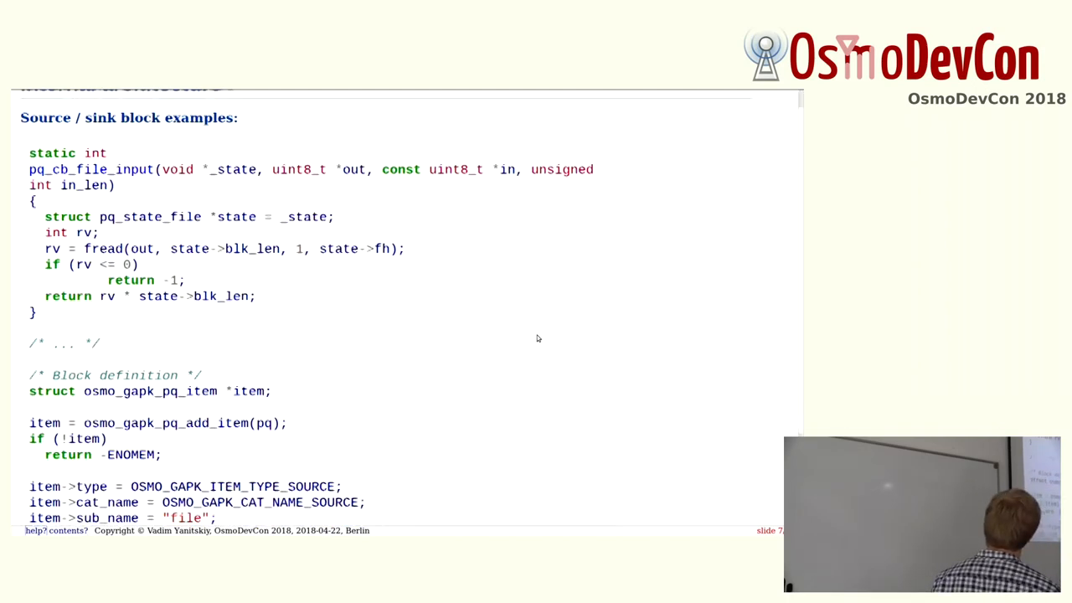
scroll(down, 3)
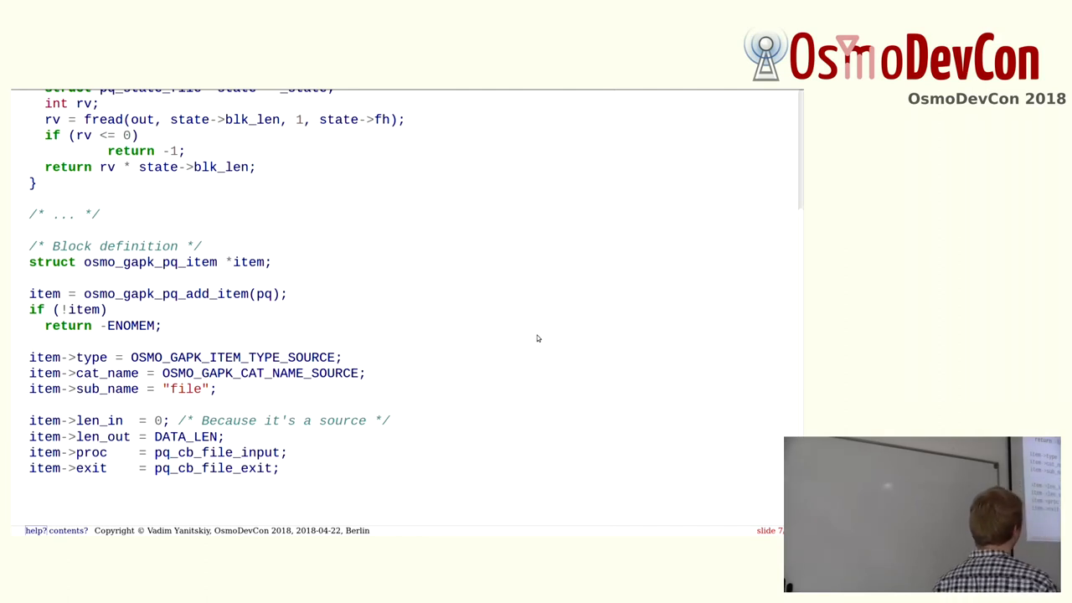
mouse_move(446, 375)
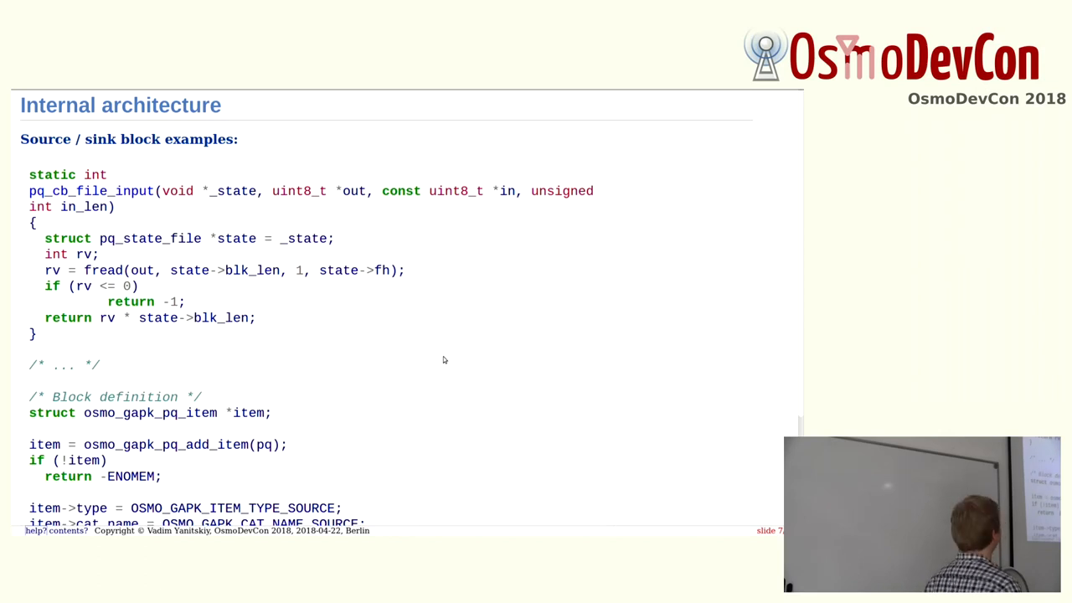
Advance to the processing-queue diagram slide before switching to the terminal.
key(right)
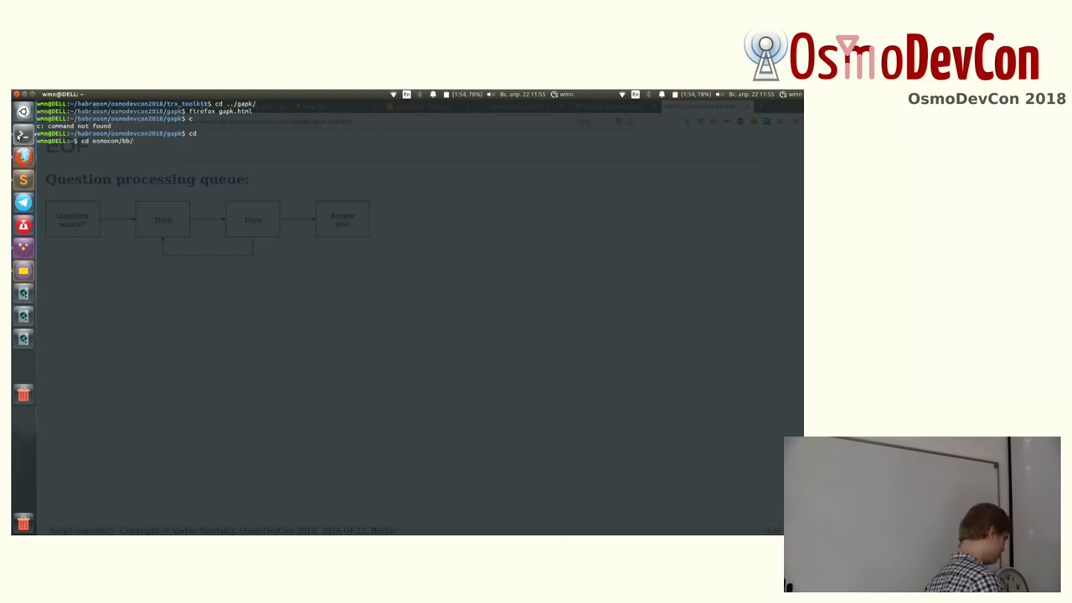
Enter the osmocom bb directory, view git log, and begin an osmo-gapk command.
key(Return)
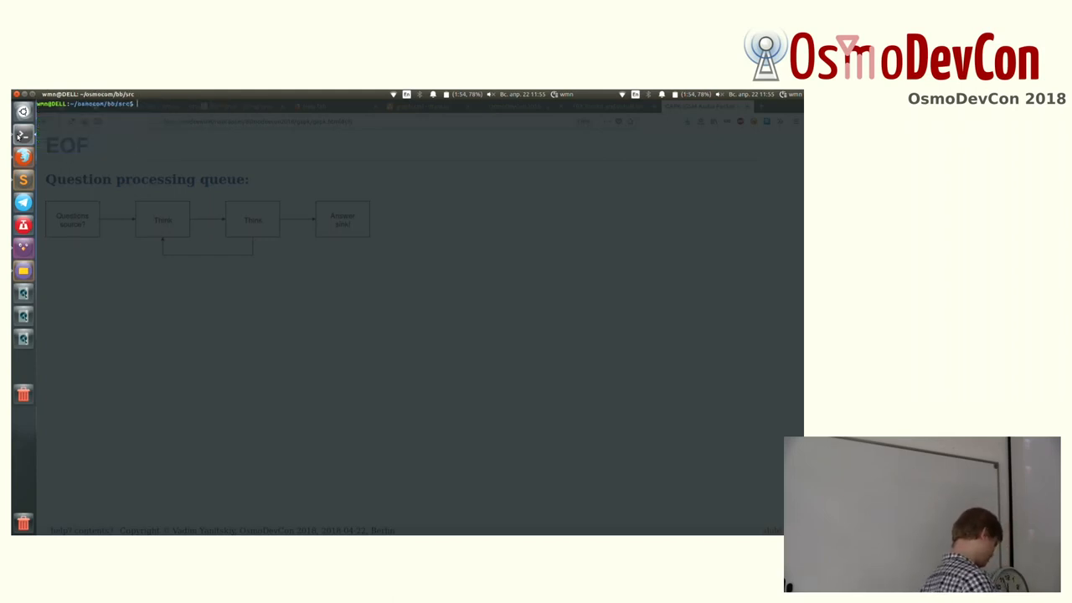
text(git log)
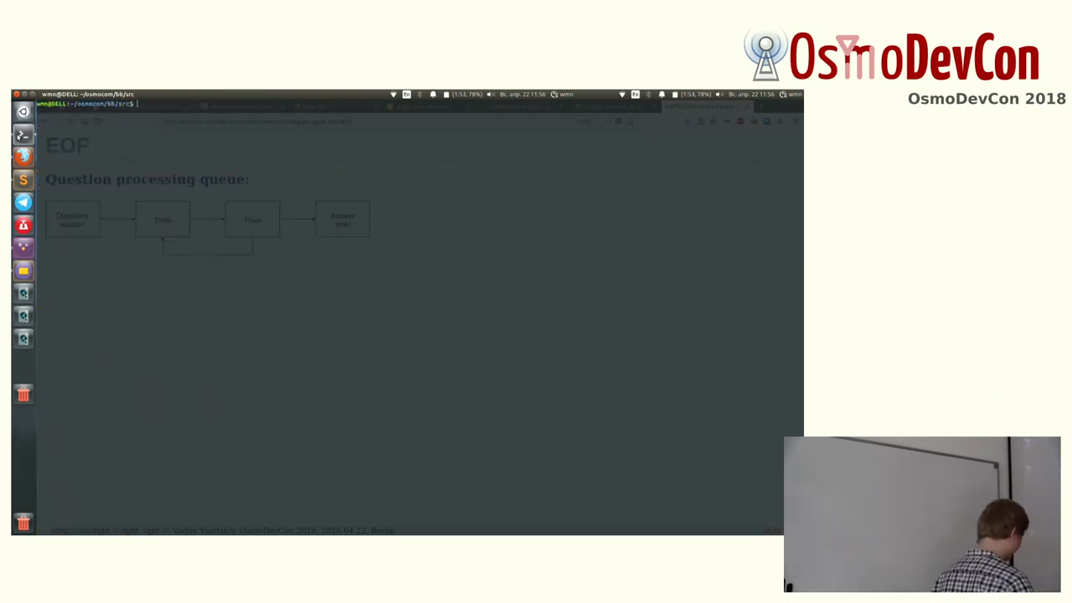
text(osmo-gapk -)
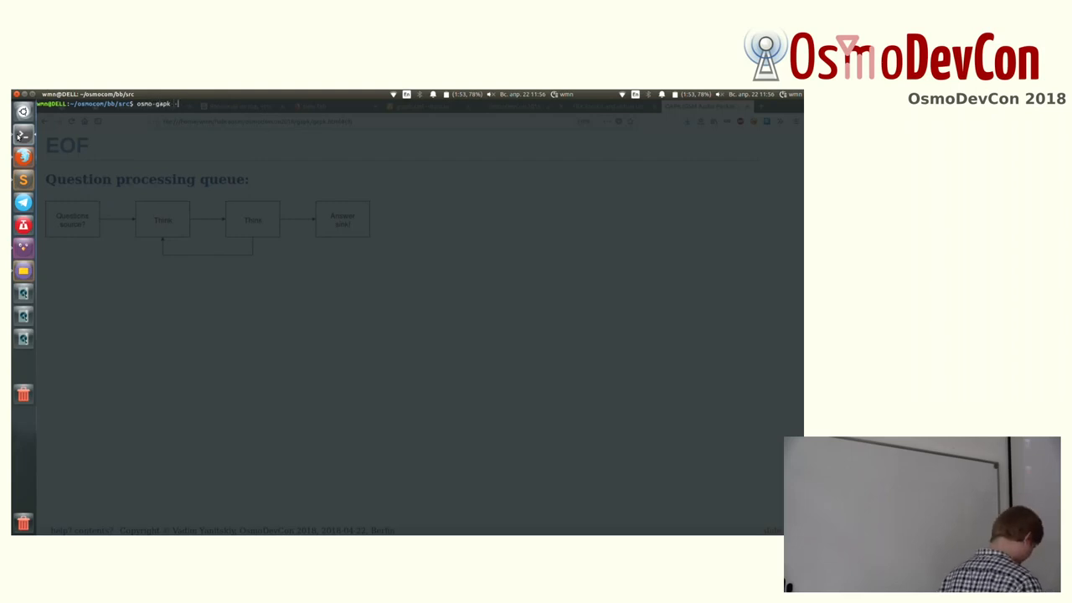
Show osmo-gapk help, then start 'osmo-gapk -a default -f' for default-device capture.
key(Return)
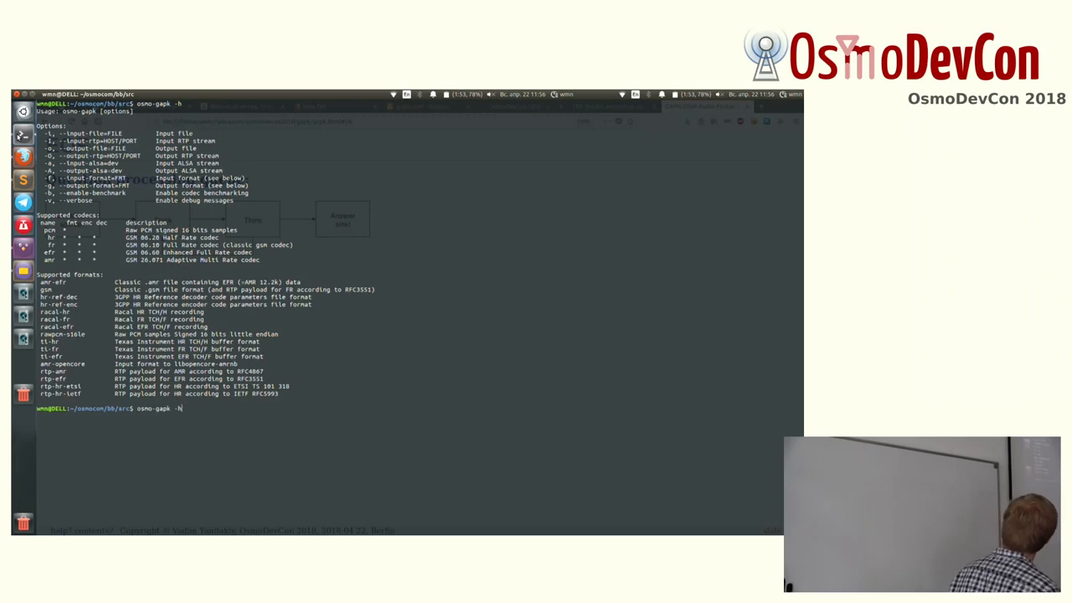
key(BackSpace)
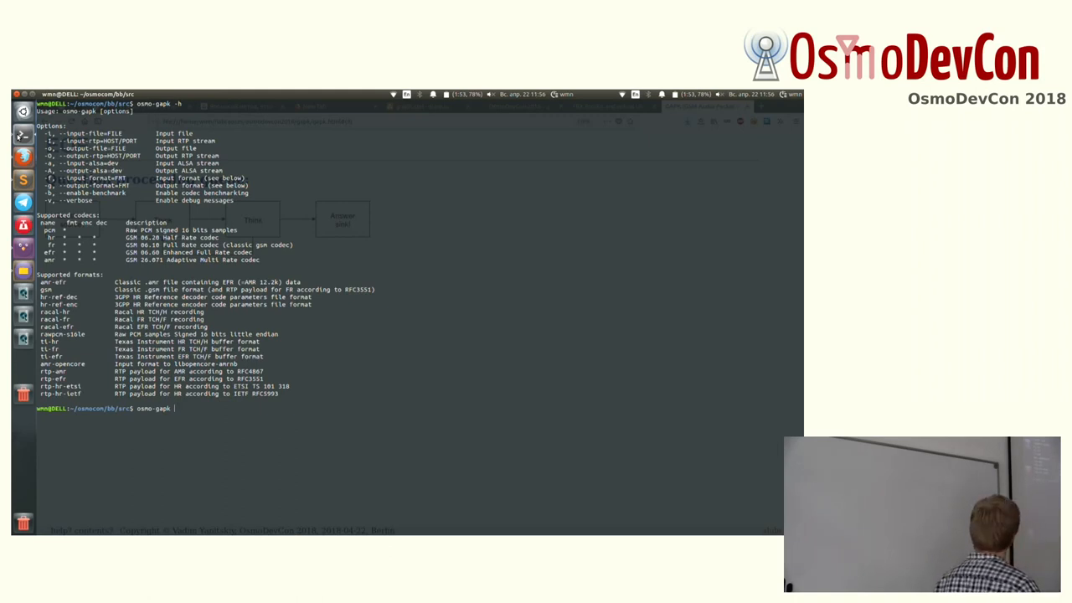
text(-)
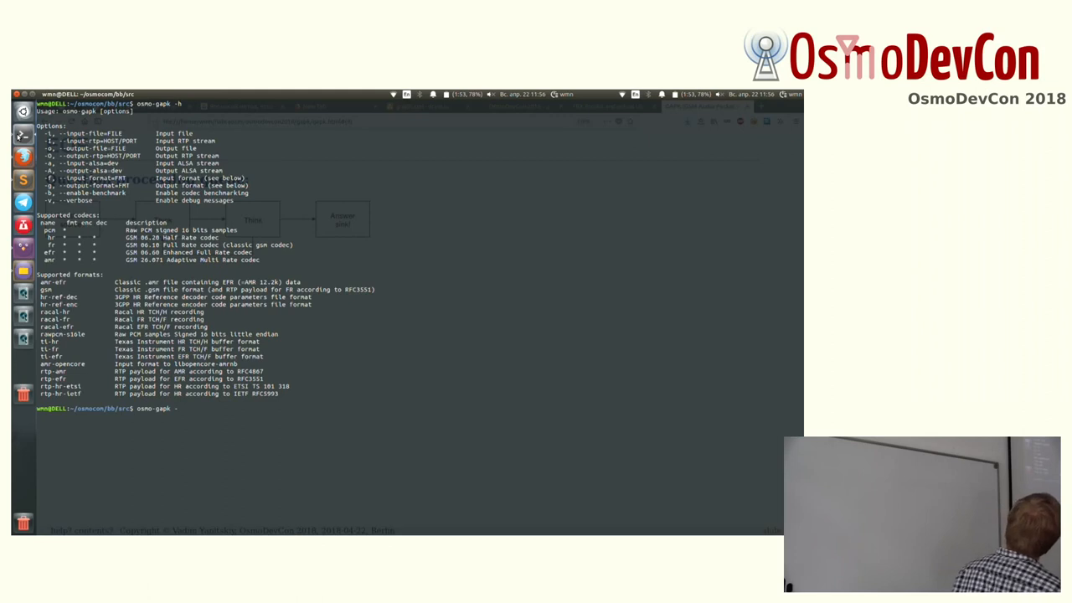
text(a)
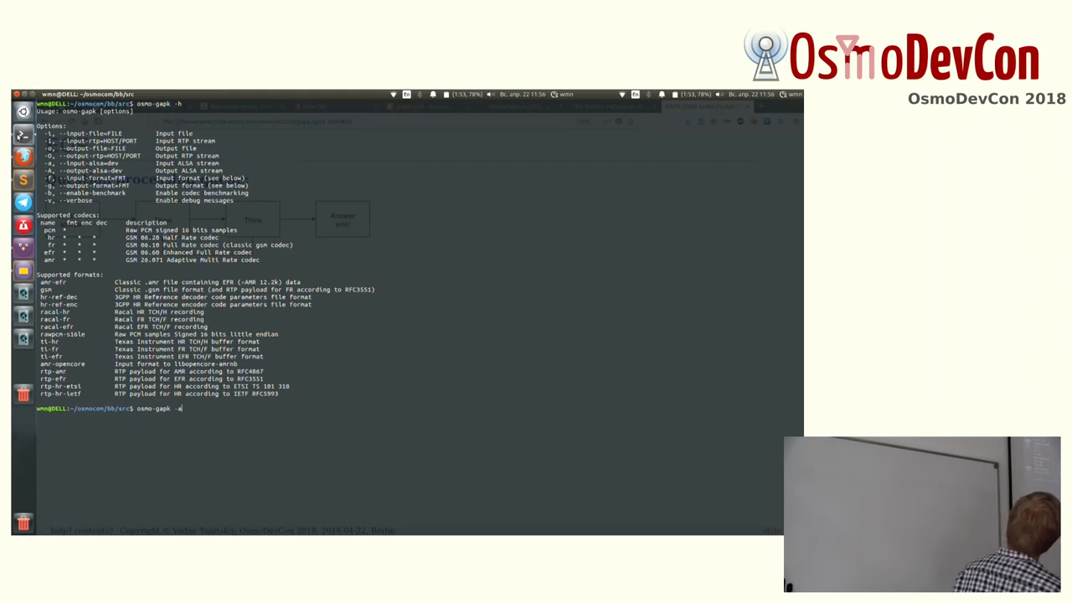
text(default)
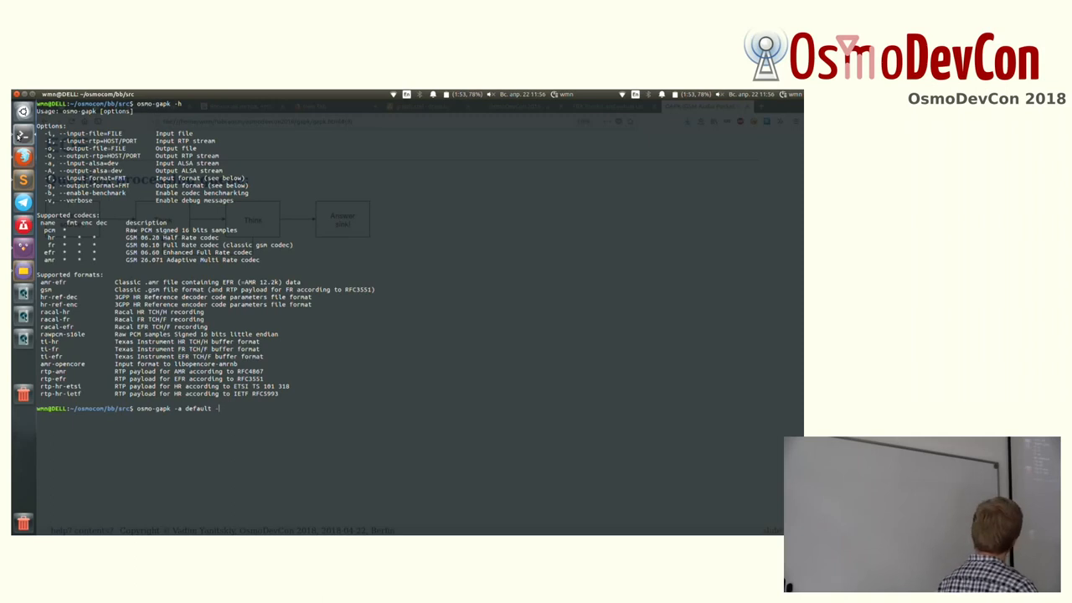
text(-f)
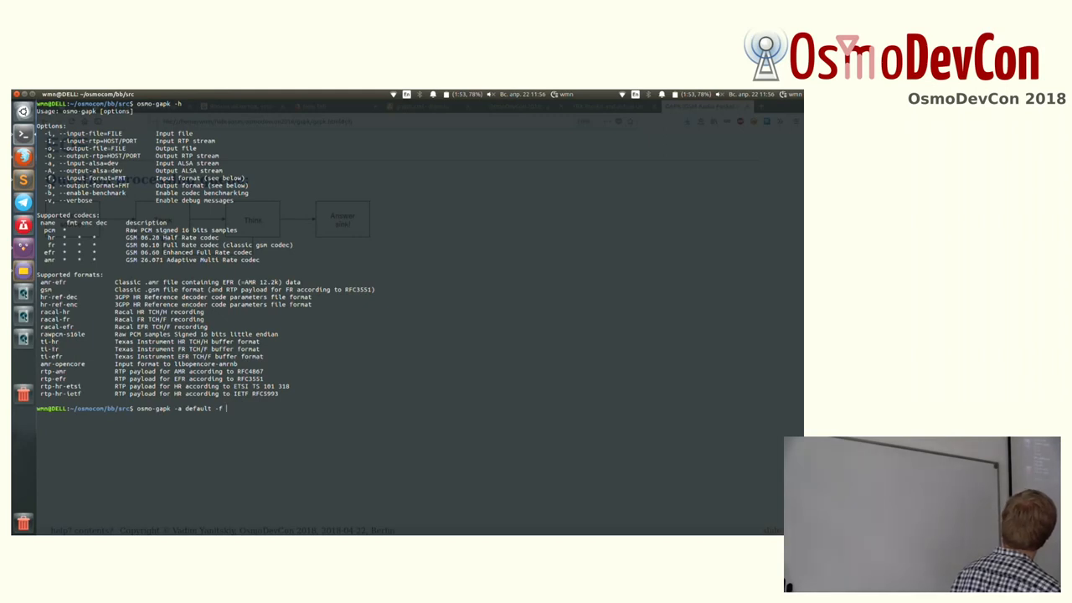
Record rawpcm-s16le audio encoded as amr-efr into /tmp/hey.amr.
double_click(60, 335)
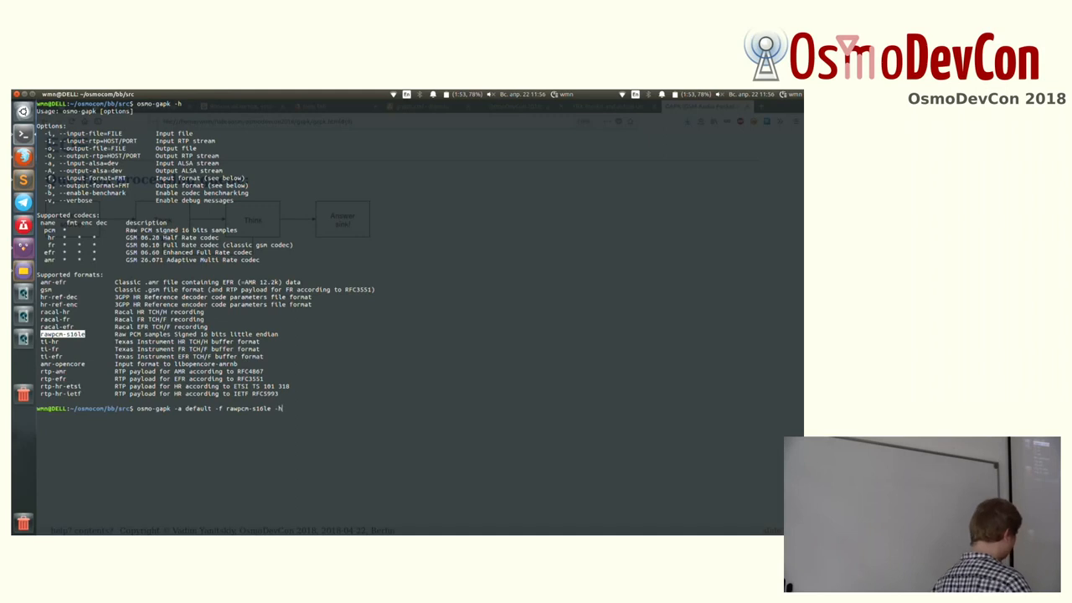
text(-g)
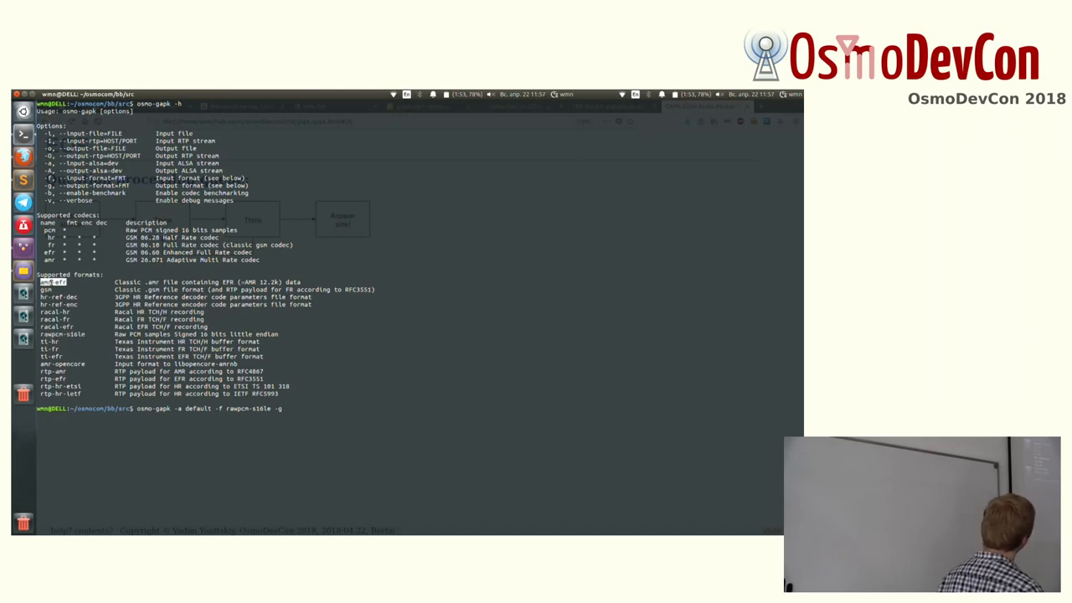
text(amr-efr)
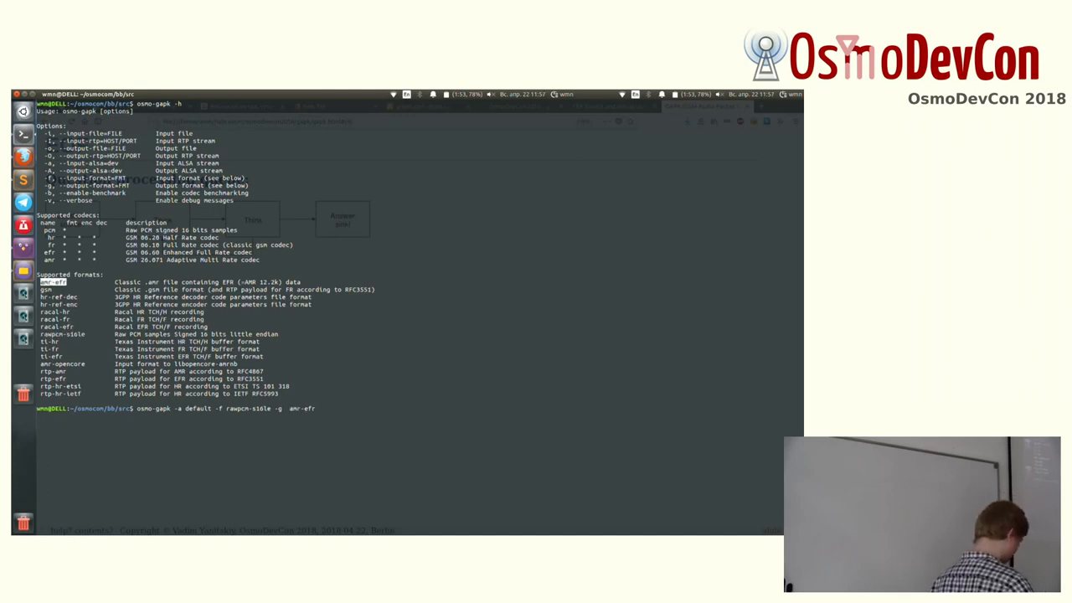
text(-o)
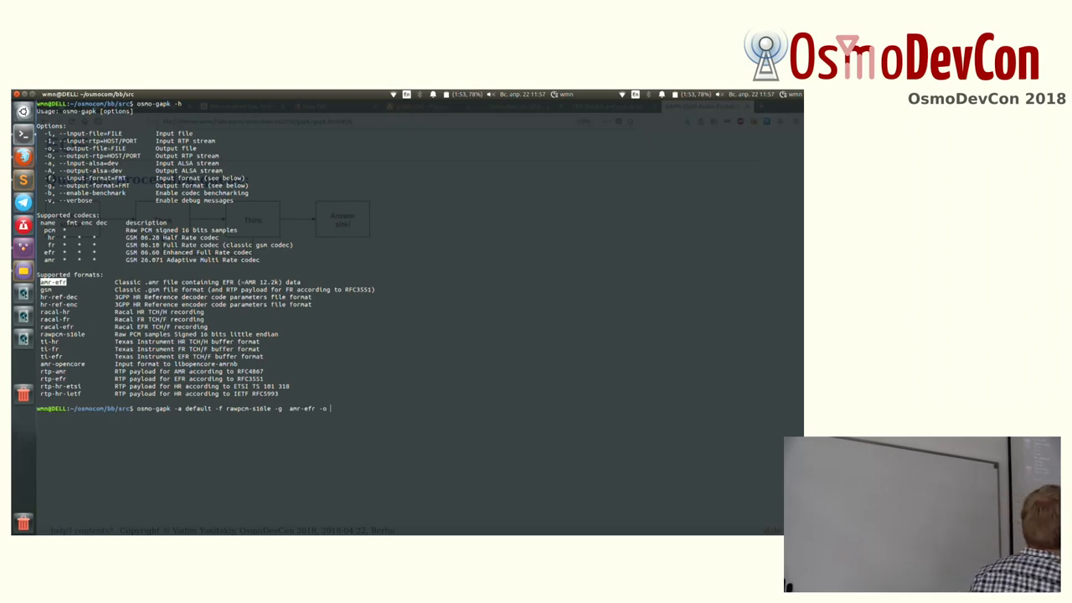
text(/tmp/)
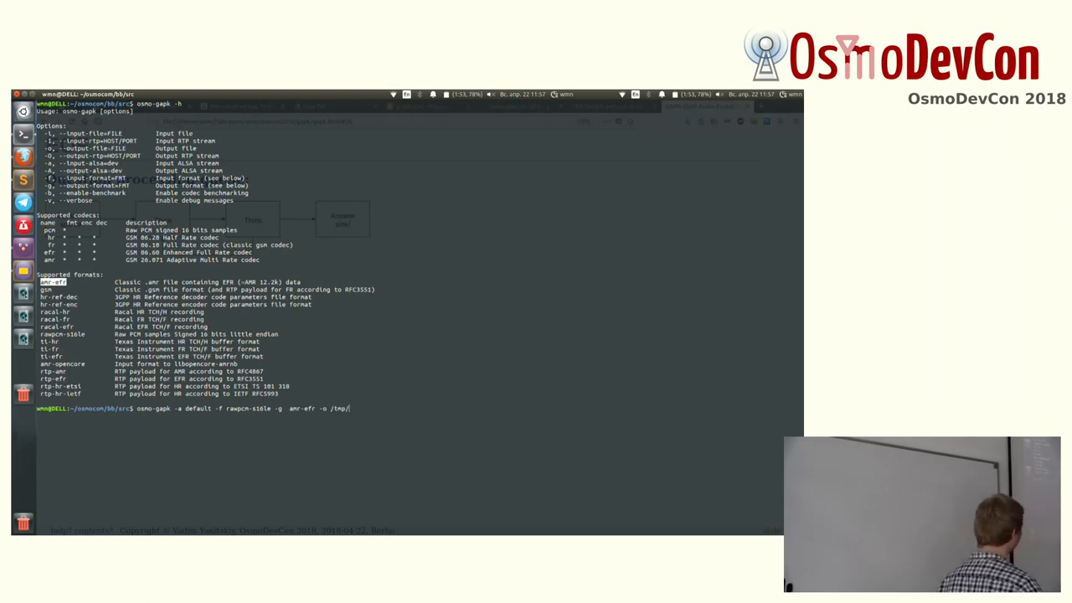
text(hey)
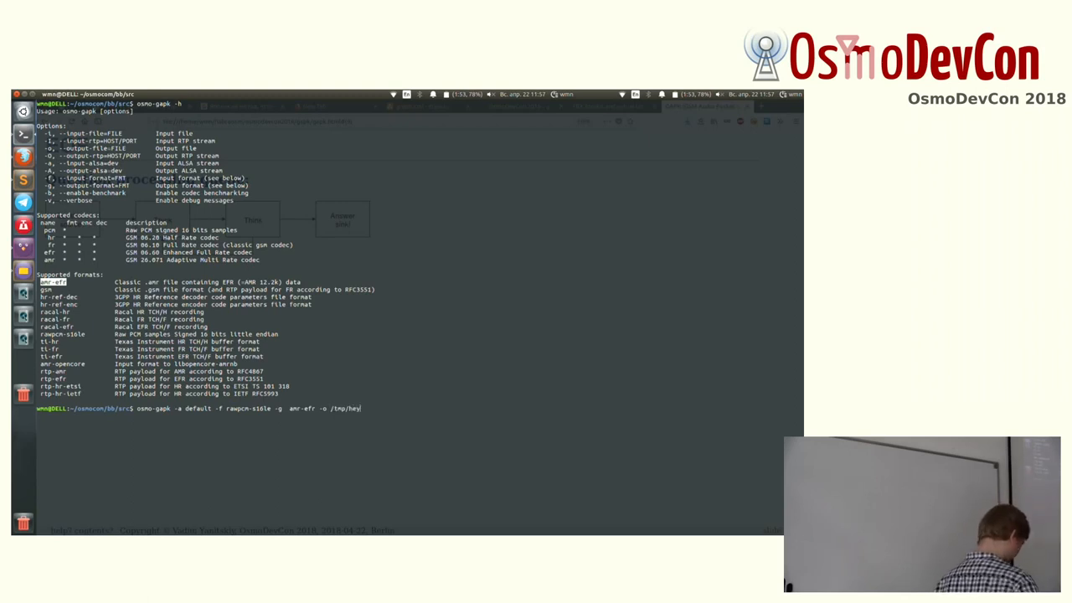
text(.amr)
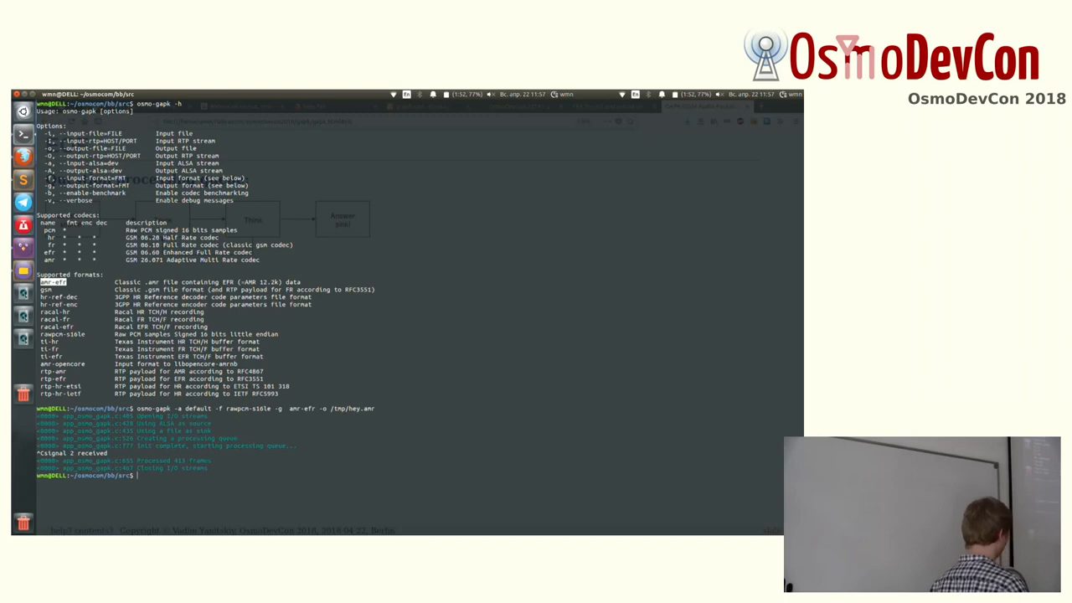
Prepare playback of /tmp/hey.amr from amr-efr to rawpcm-s16le on the default device.
text(osmo)
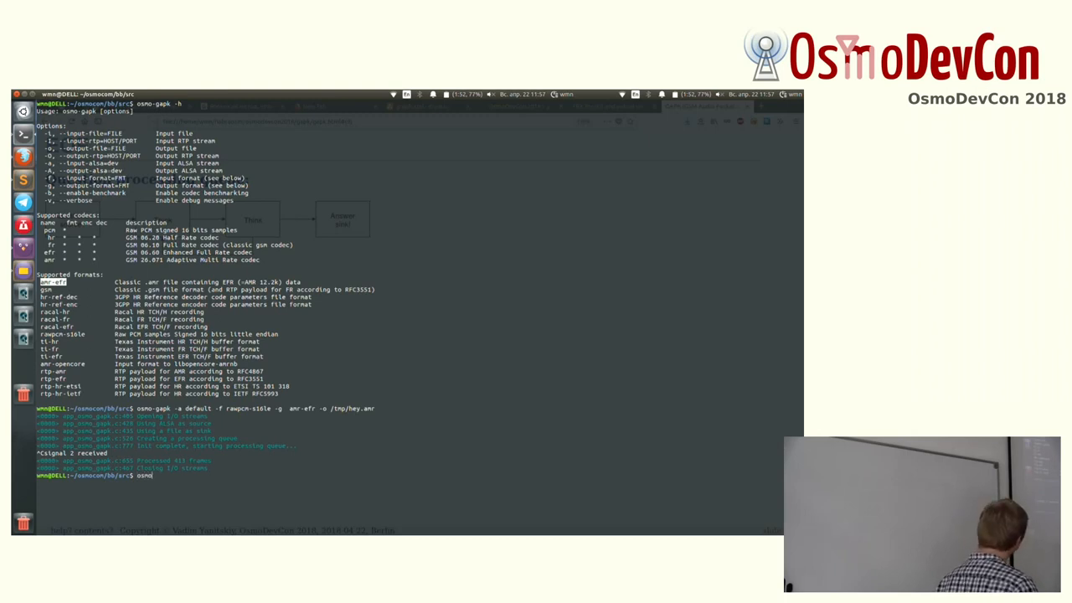
text(-gapk -i /tmp/hey.amr -f)
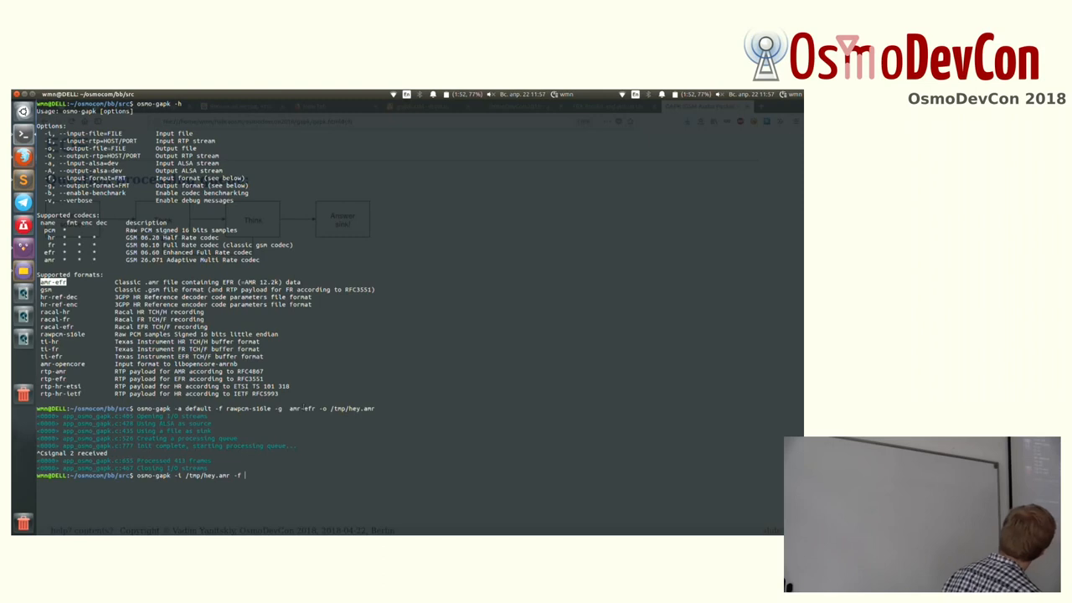
text(amr-efr)
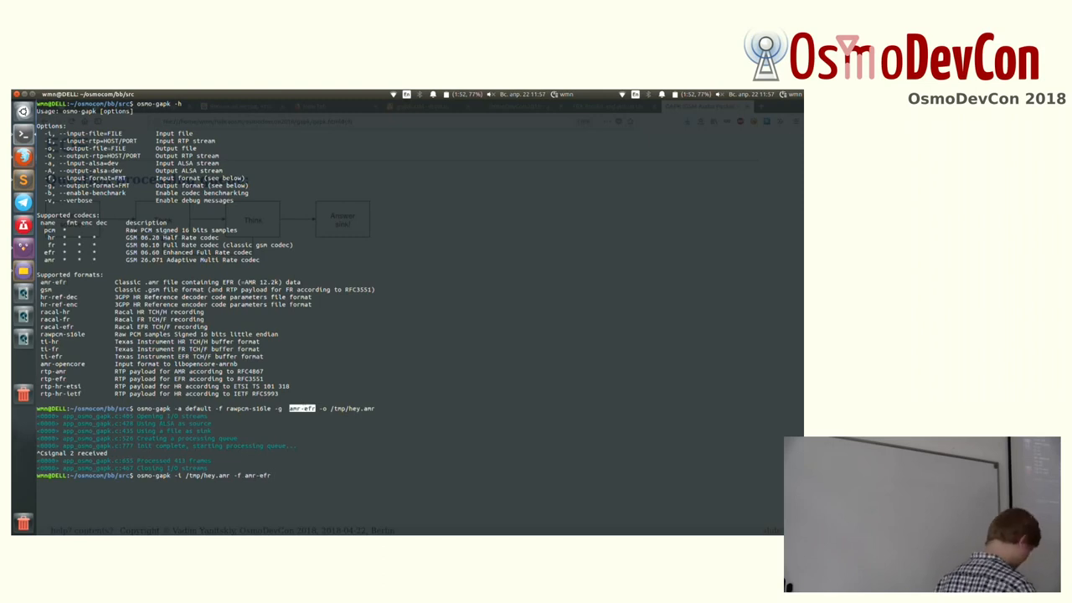
text(-g)
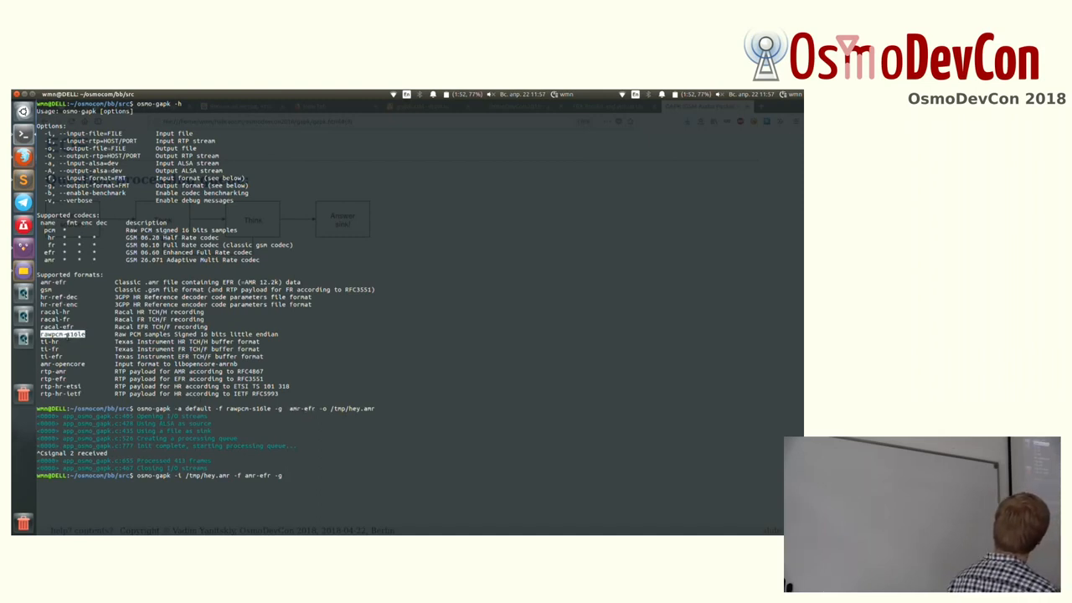
text(rawpcm-s16le)
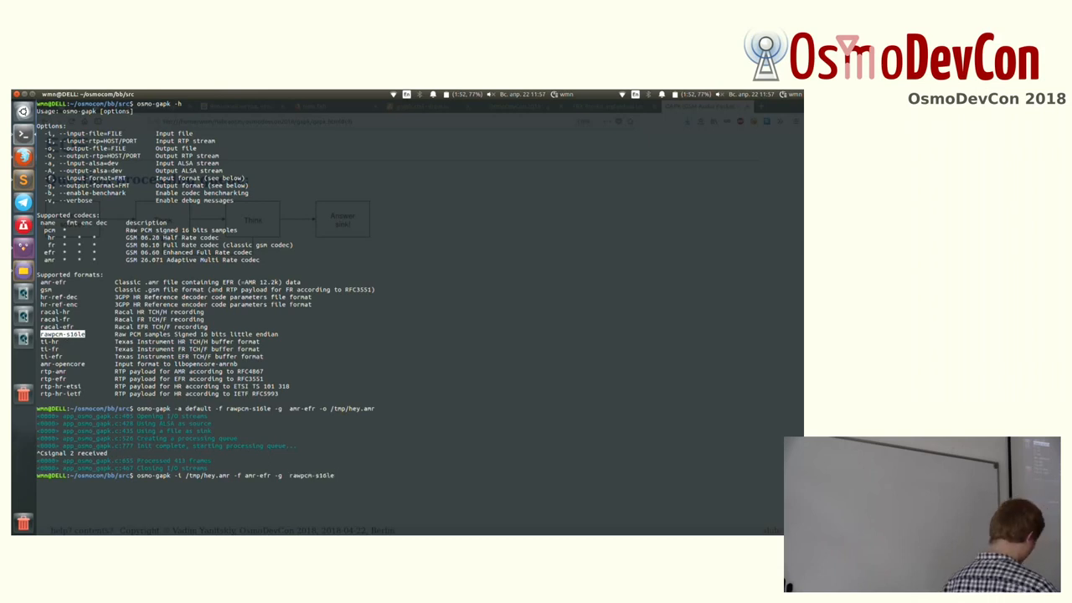
text(-A)
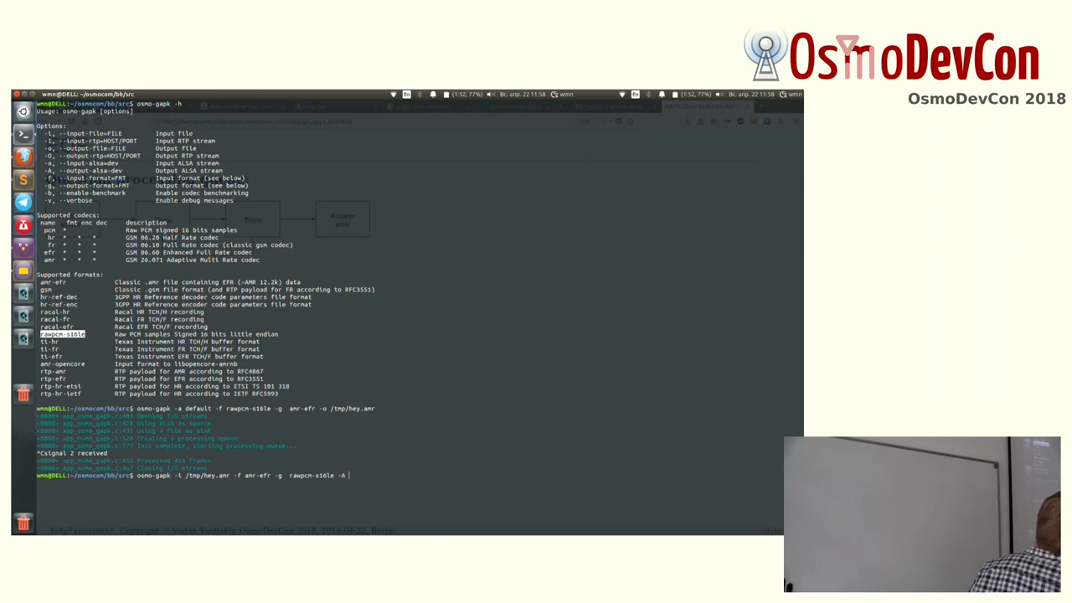
text(de)
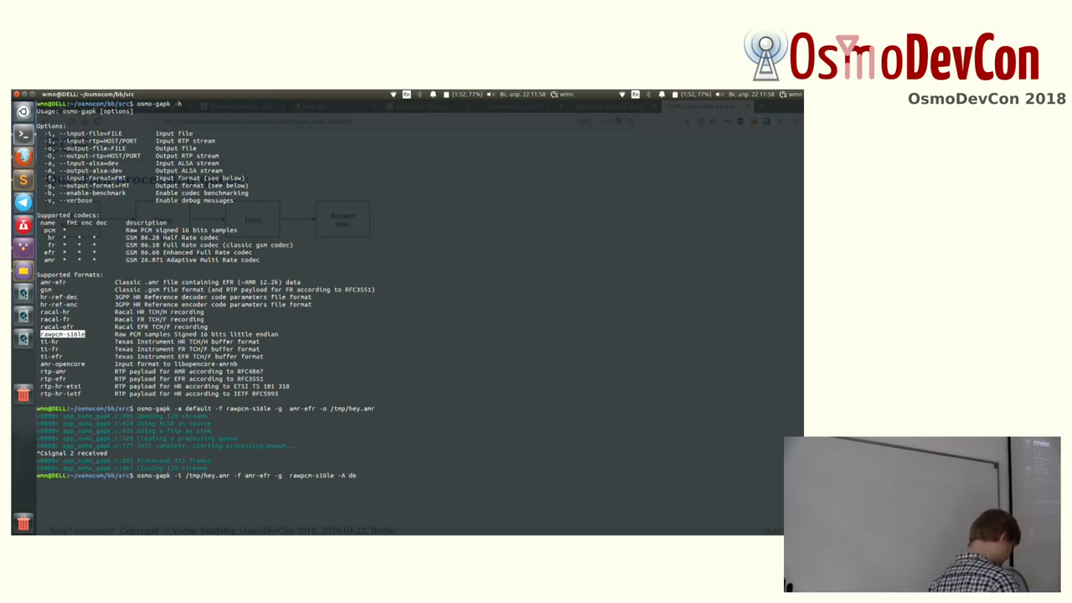
text(default)
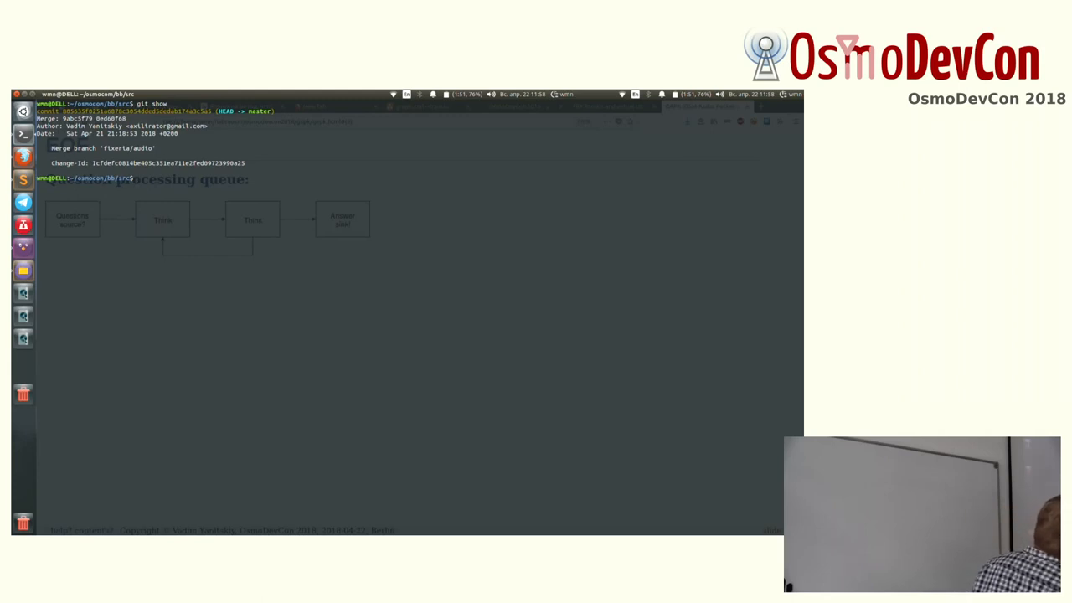
Run a git command and begin a tmux command at the fresh prompt.
text(gi)
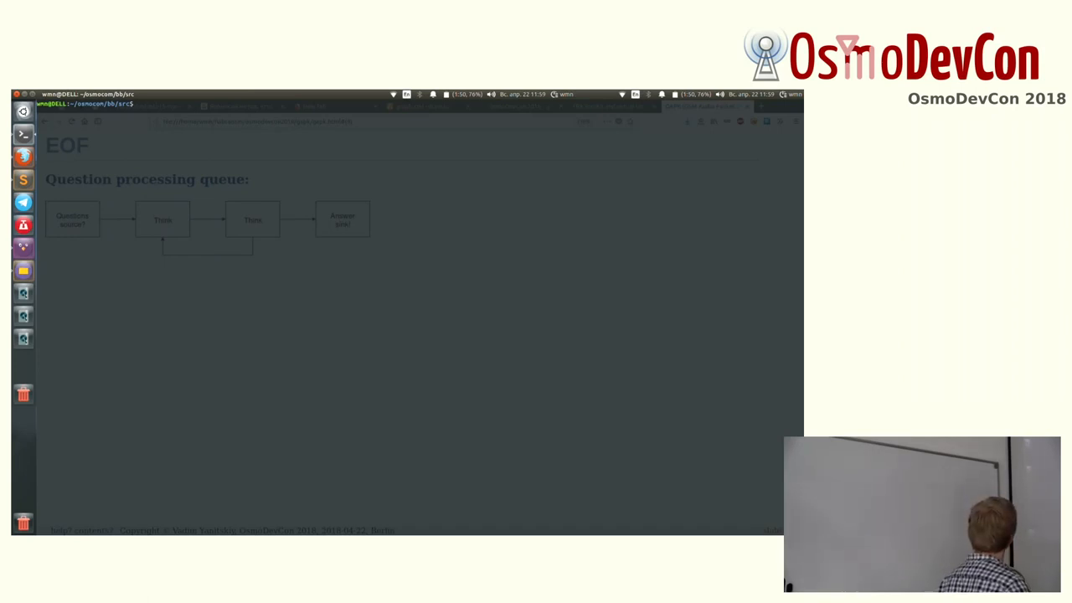
text(tmux)
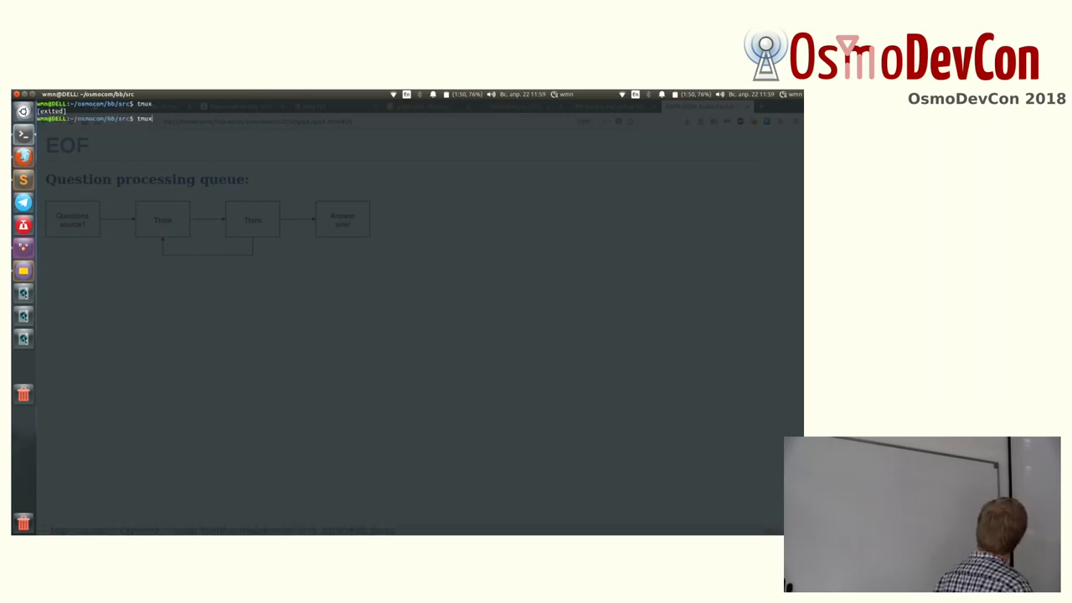
Attach to tmux, run ./osmo-bts.sh, then start services with 'sudo lc' and the password.
text(attach)
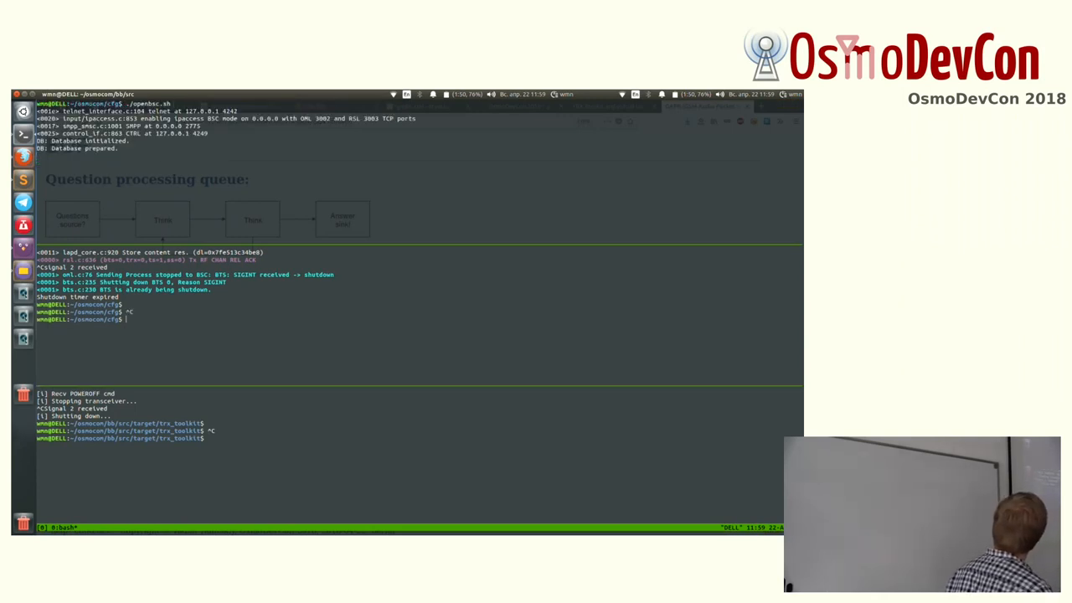
text(./osmo-bts.sh)
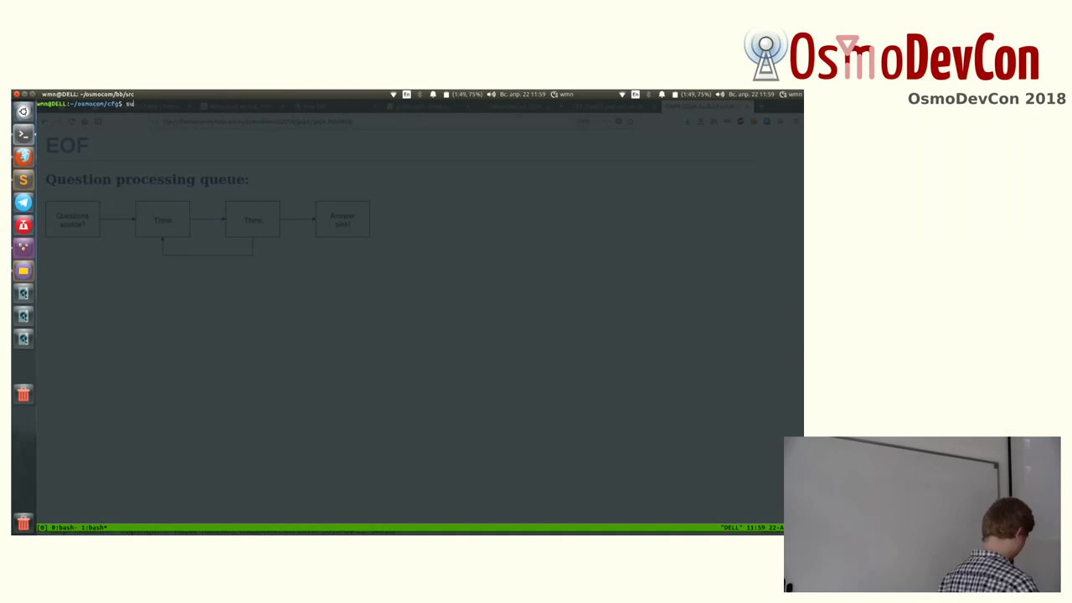
text(sudo lcr start)
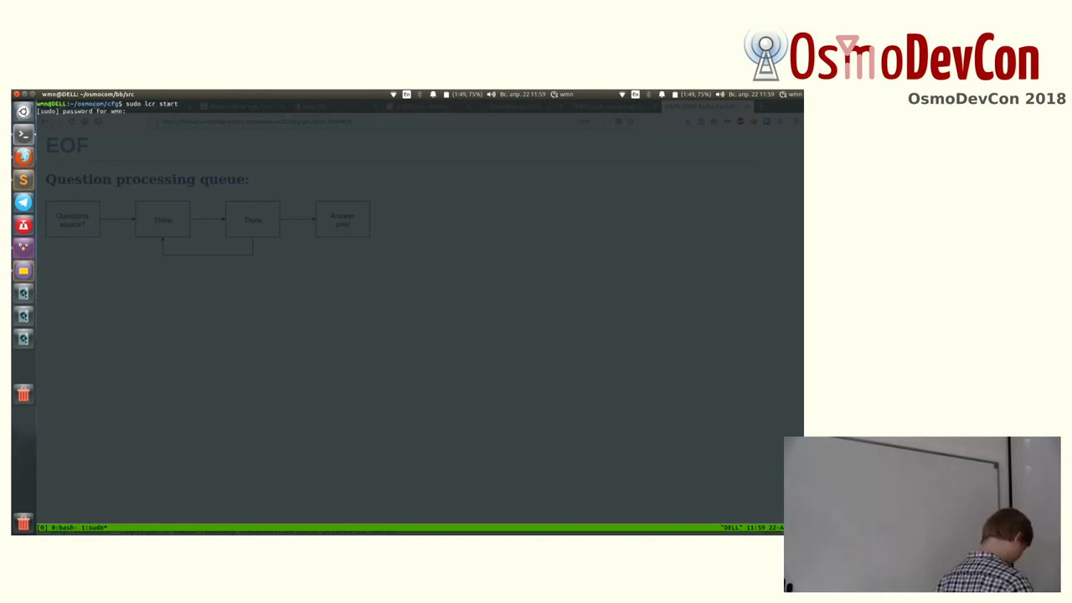
key(Return)
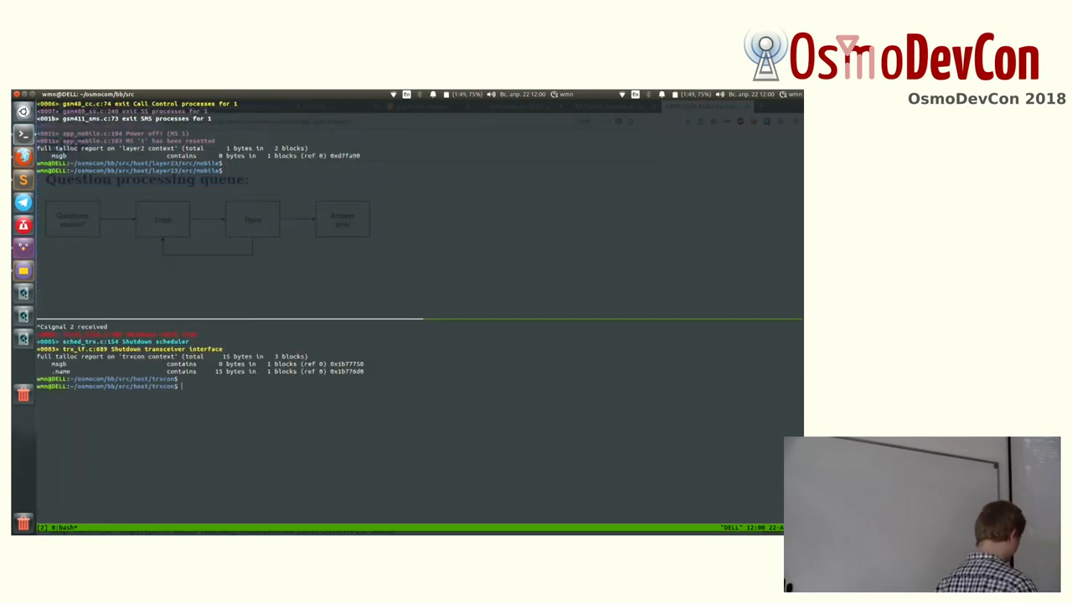
Launch './trxcon -s /tmp/osmocom_l2.mobile' so the BTS log fills with activity.
text(./trxcon -s /tmp/osmocom_l2.mobile)
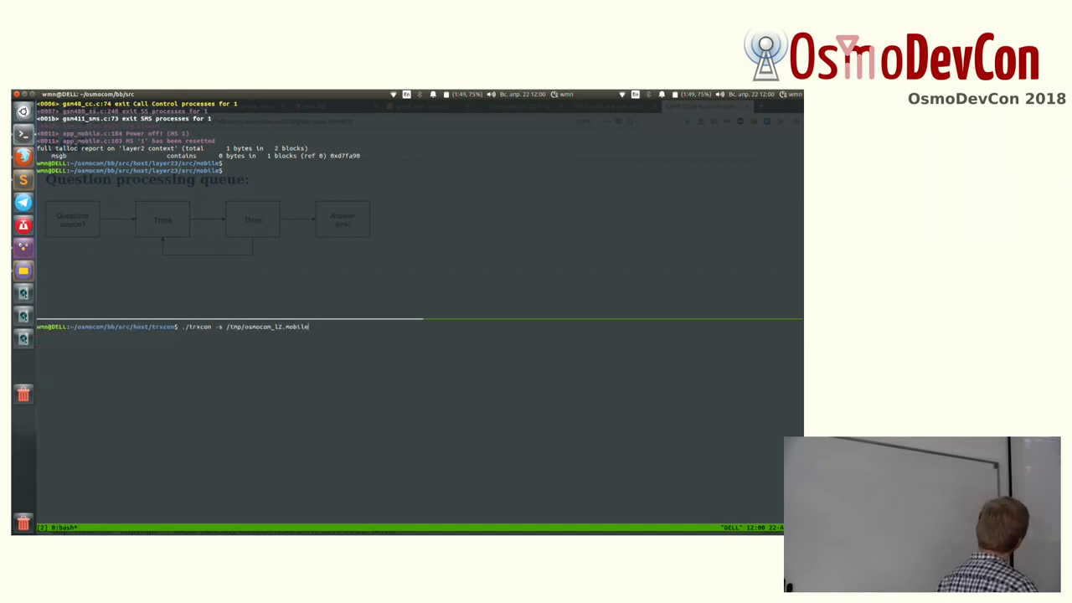
key(Return)
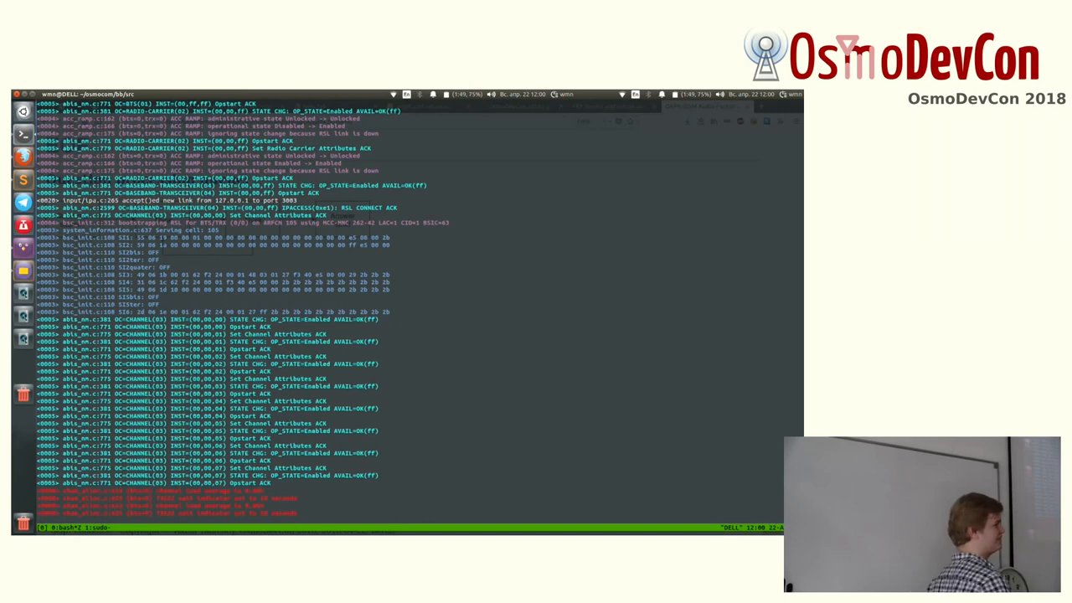
scroll(down, 3)
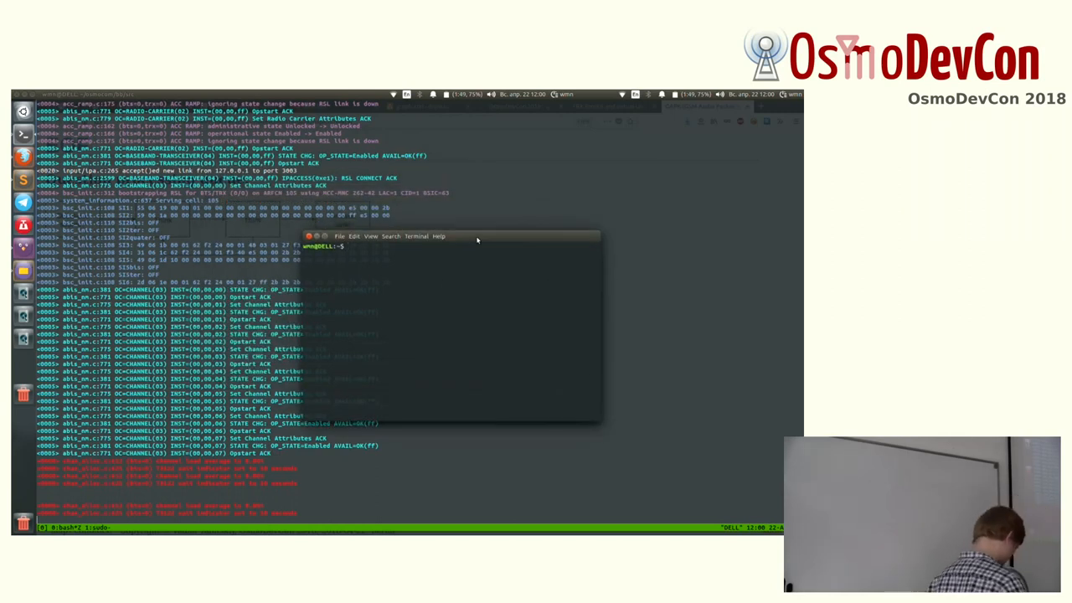
Telnet to localhost 4247 and attach the virtual SIM with 'sim testcard' to register on the network.
text(telnet localhost 4247)
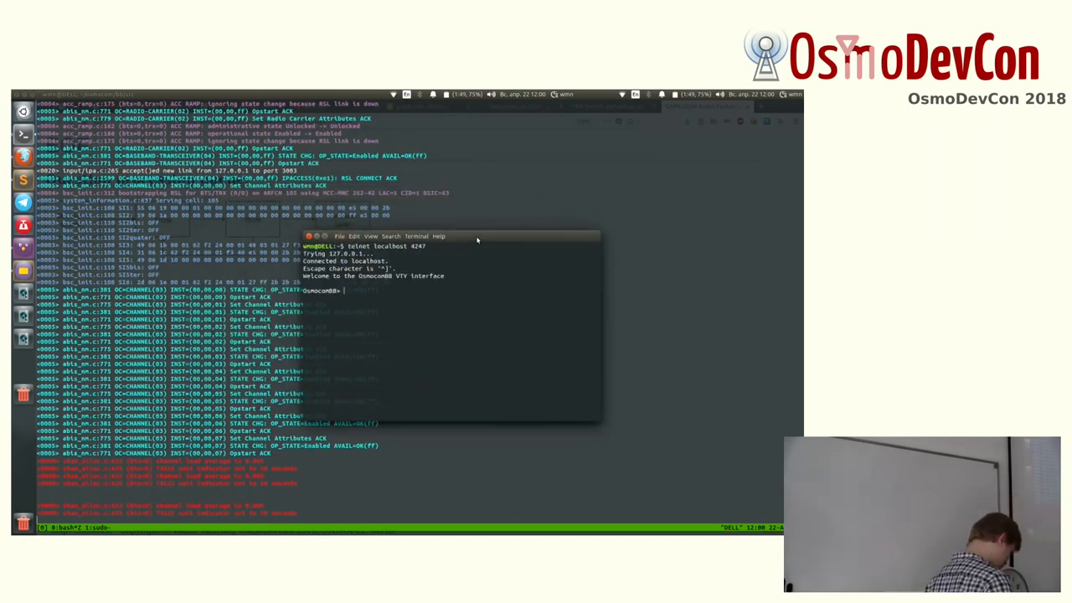
text(sim testcard 1)
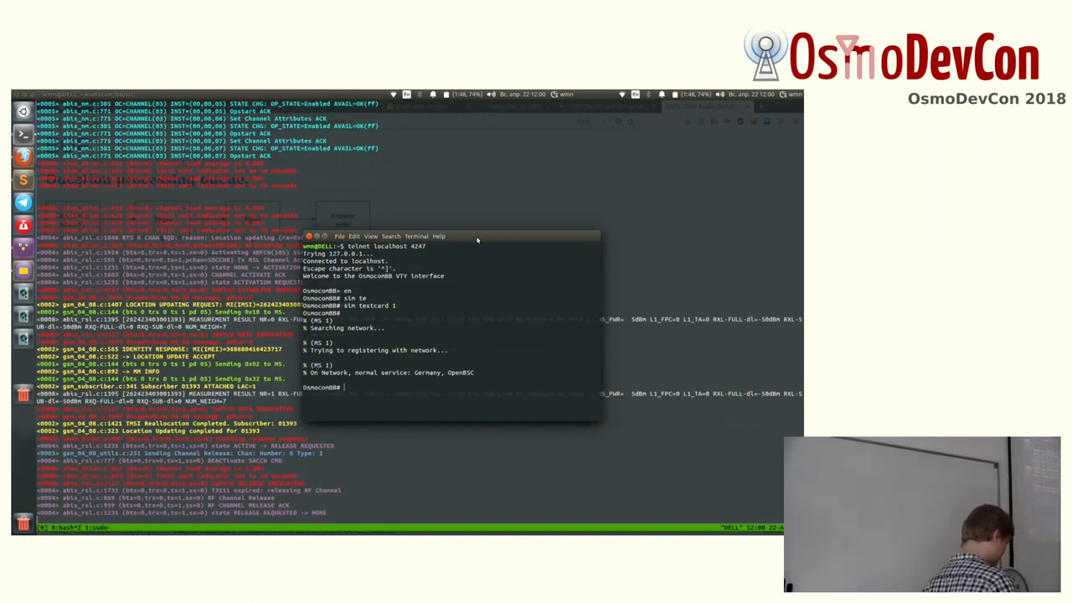
Place a call from MS 1 to 995, then hang it up with 'call 1 hangup'.
text(cal)
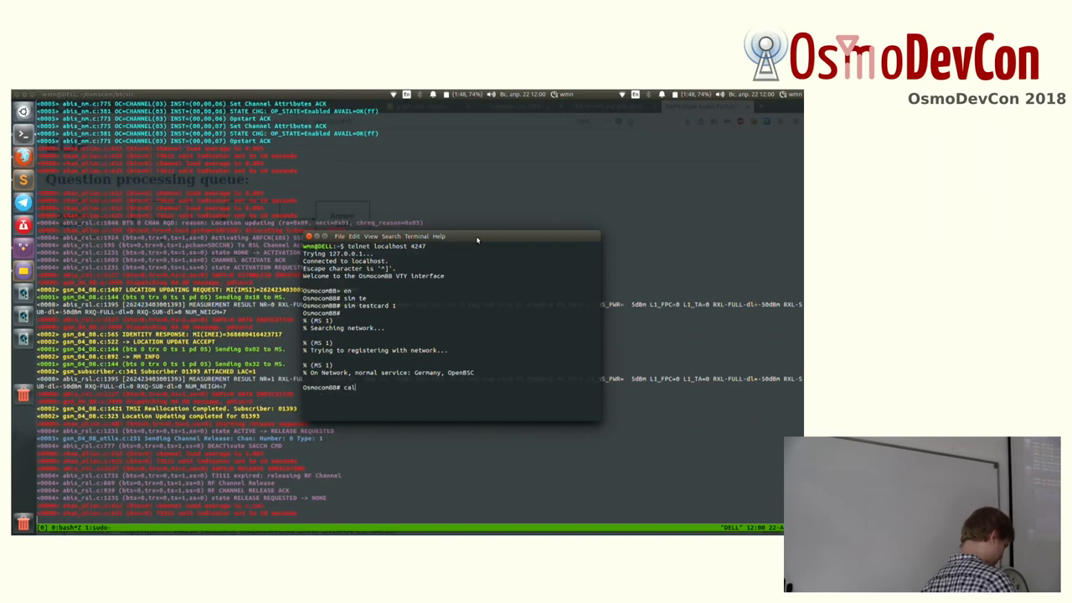
text(l)
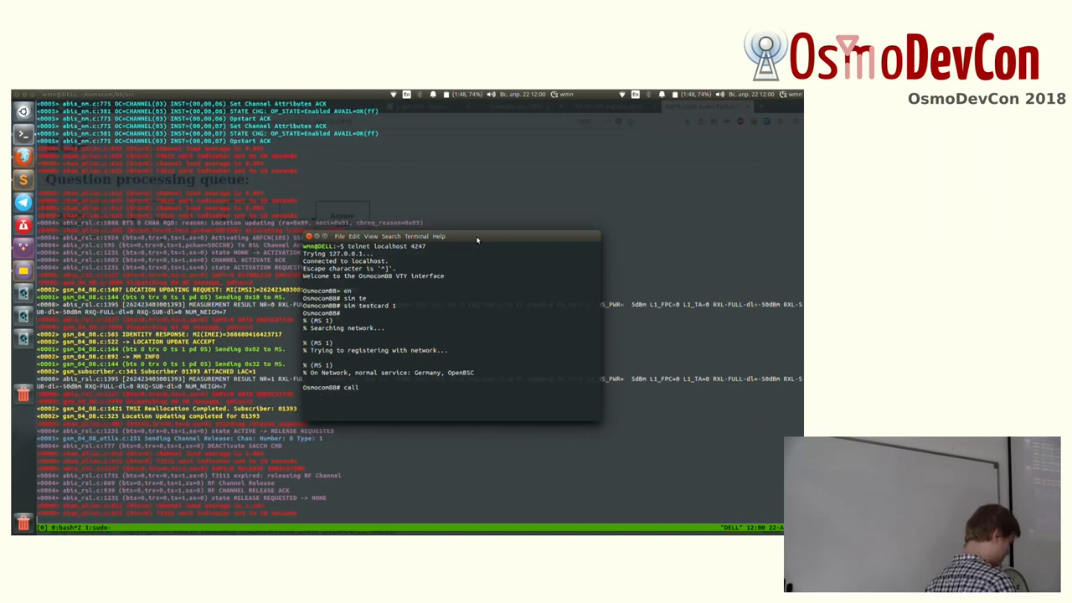
text(1)
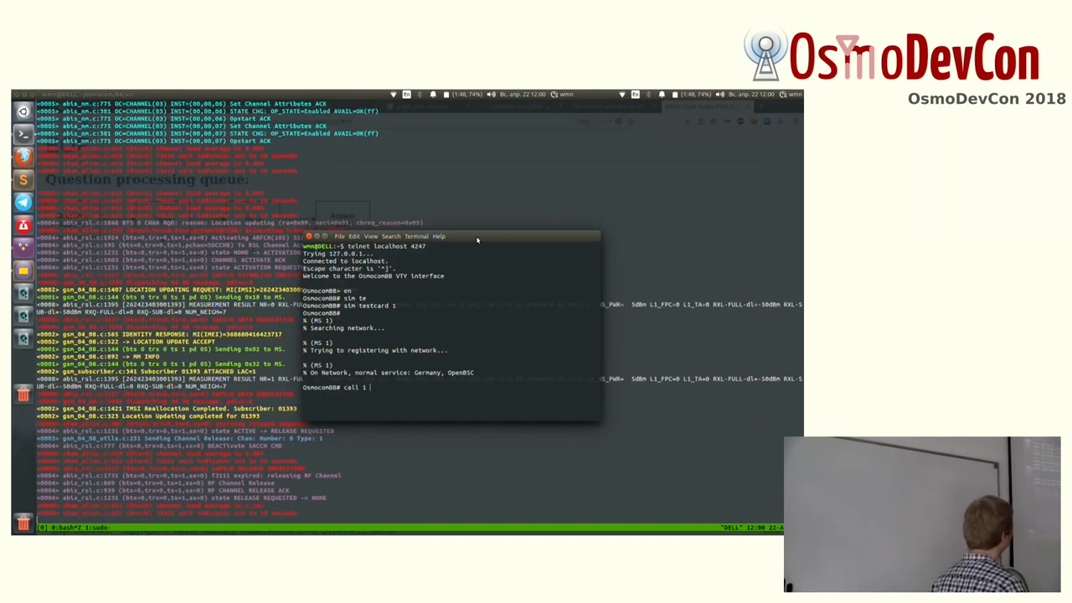
text(995)
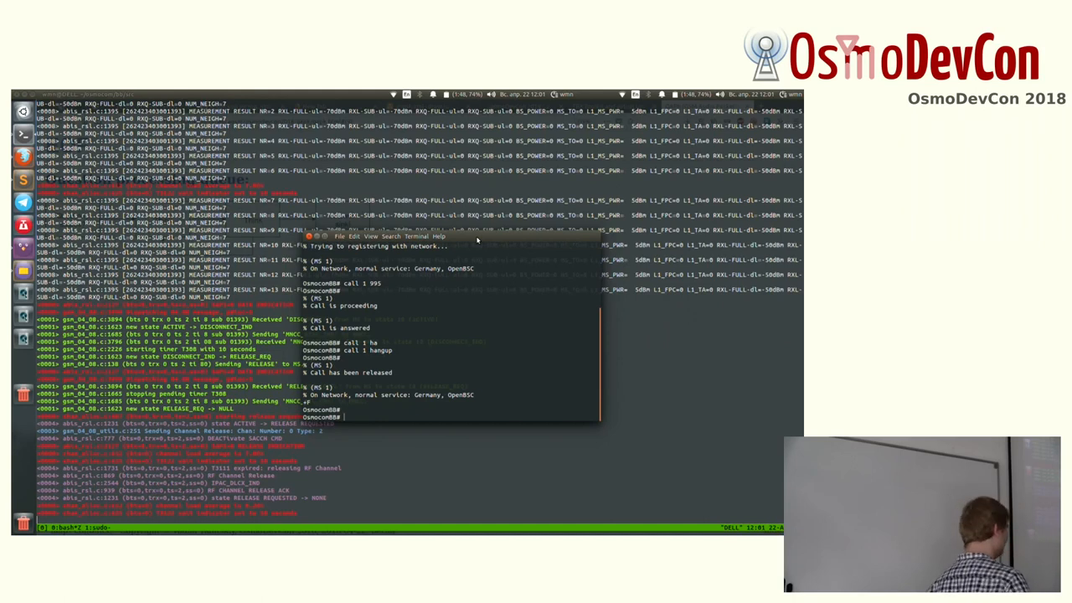
text(call)
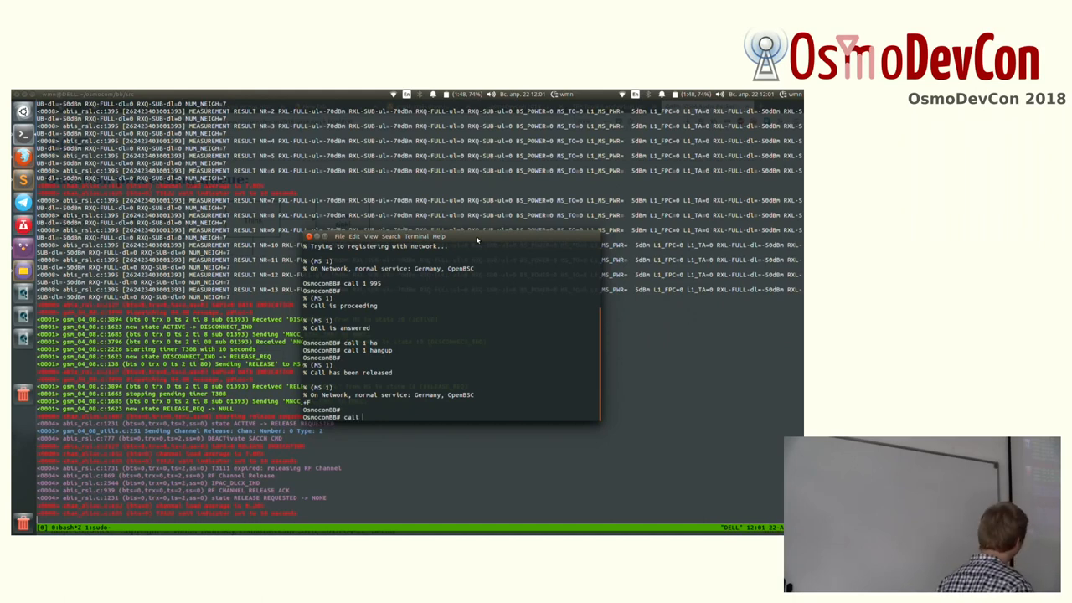